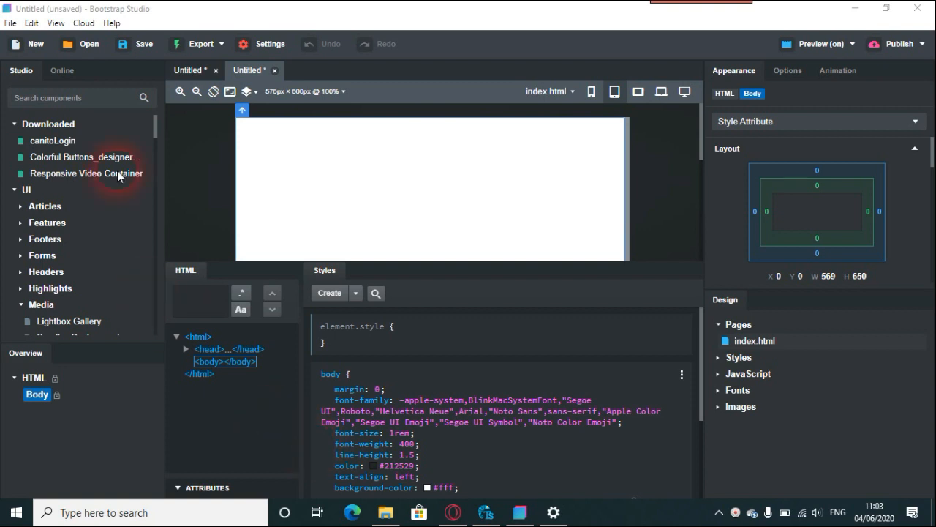
# Dismiss the Edit menu and bring up the blank try.php file in TweakStyle.
pyautogui.click(31, 23)
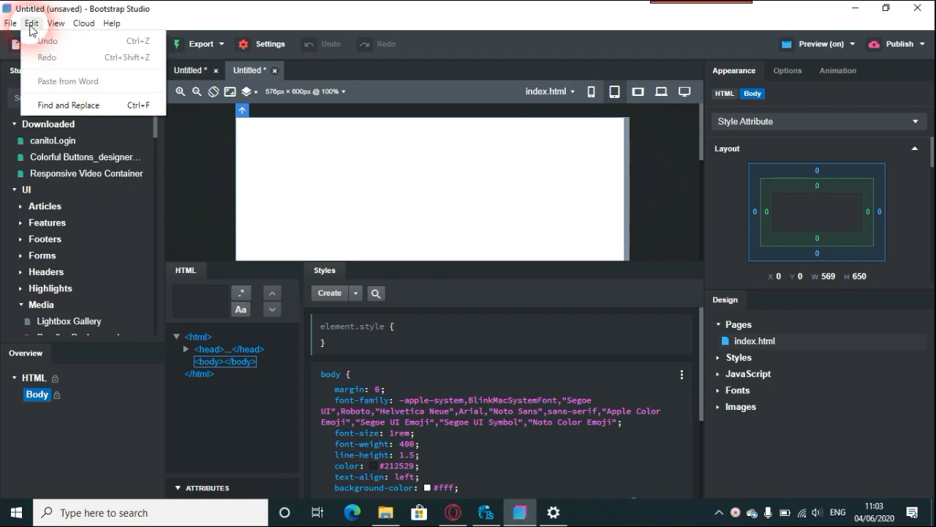
pyautogui.moveTo(45, 81)
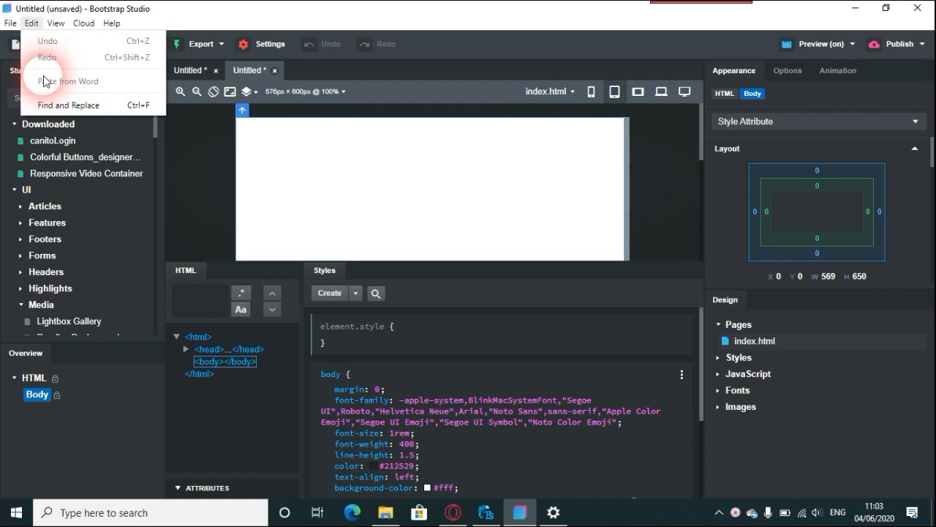
pyautogui.moveTo(68, 105)
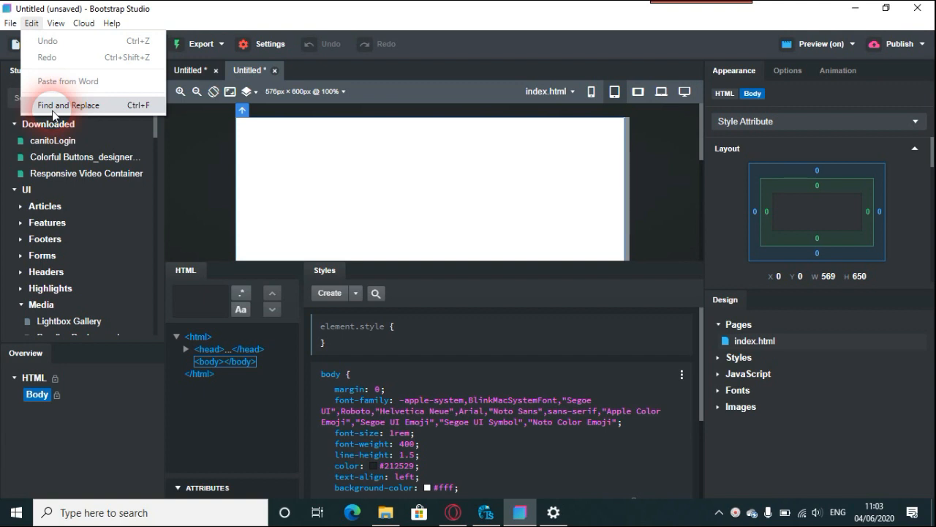
pyautogui.moveTo(317, 356)
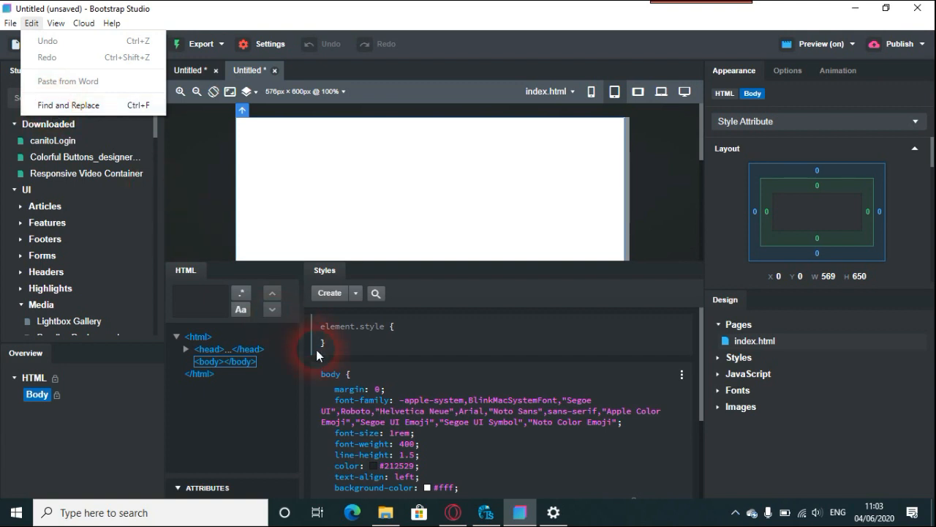
pyautogui.click(485, 512)
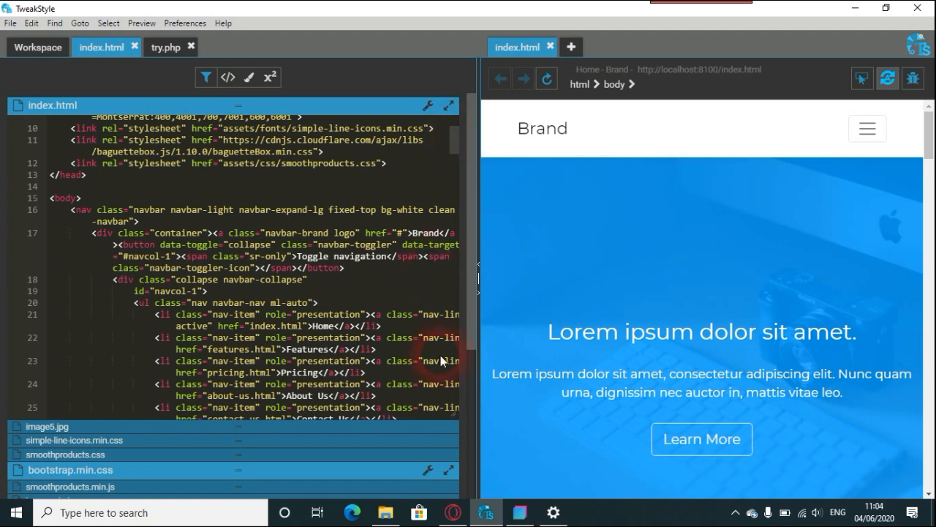
pyautogui.moveTo(243, 173)
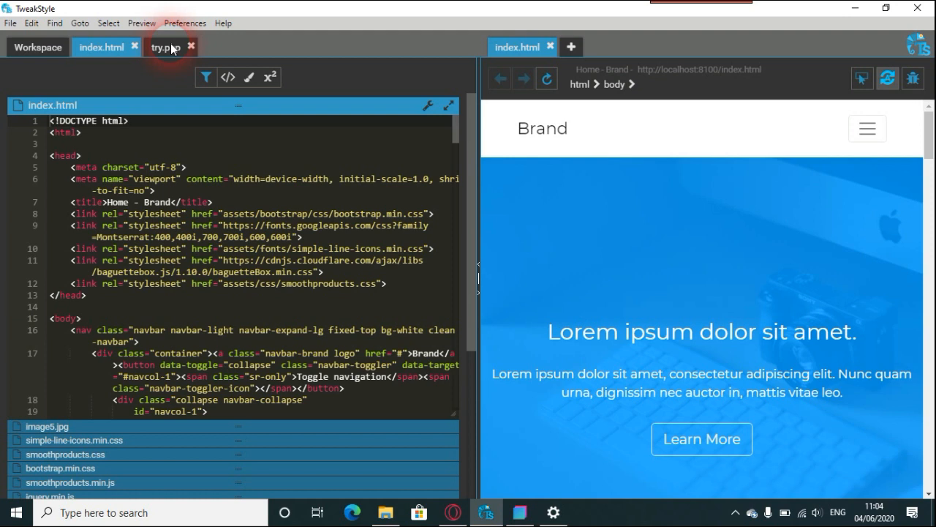
pyautogui.click(164, 46)
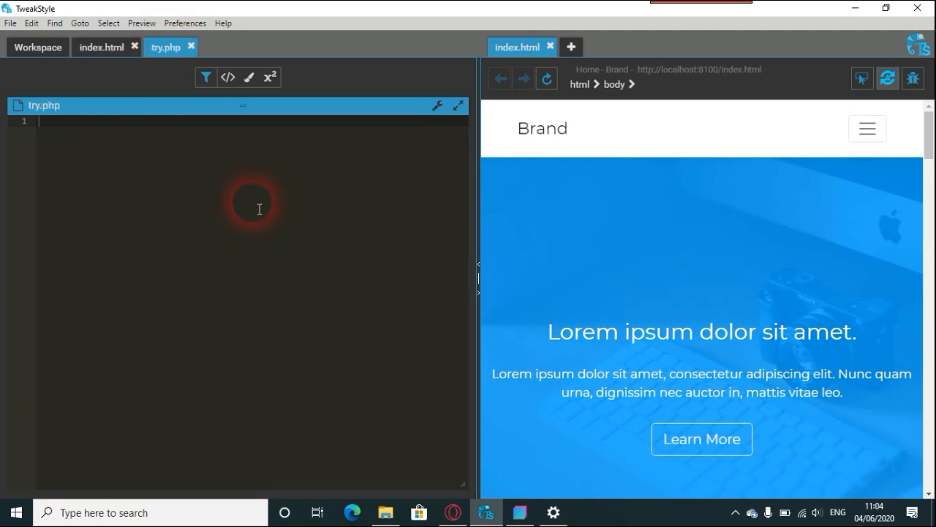
pyautogui.moveTo(452, 512)
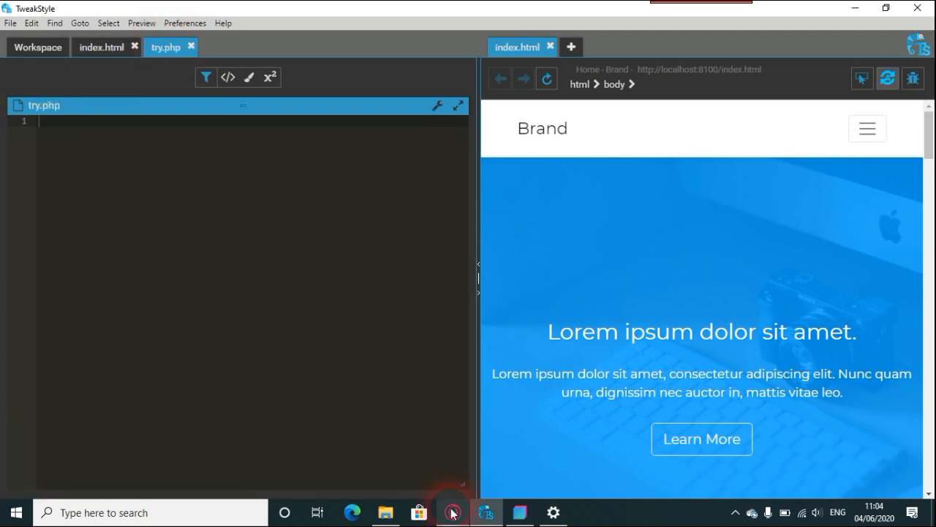
pyautogui.moveTo(452, 512)
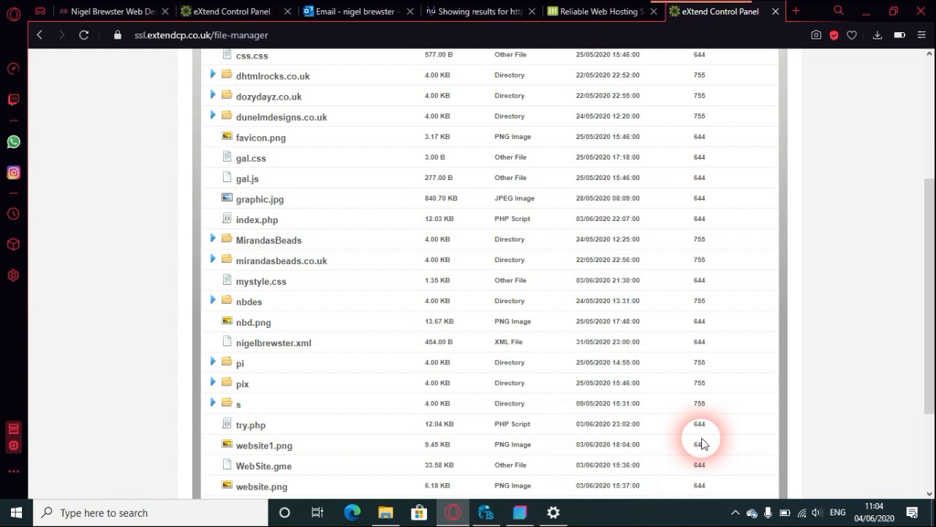
pyautogui.moveTo(470, 344)
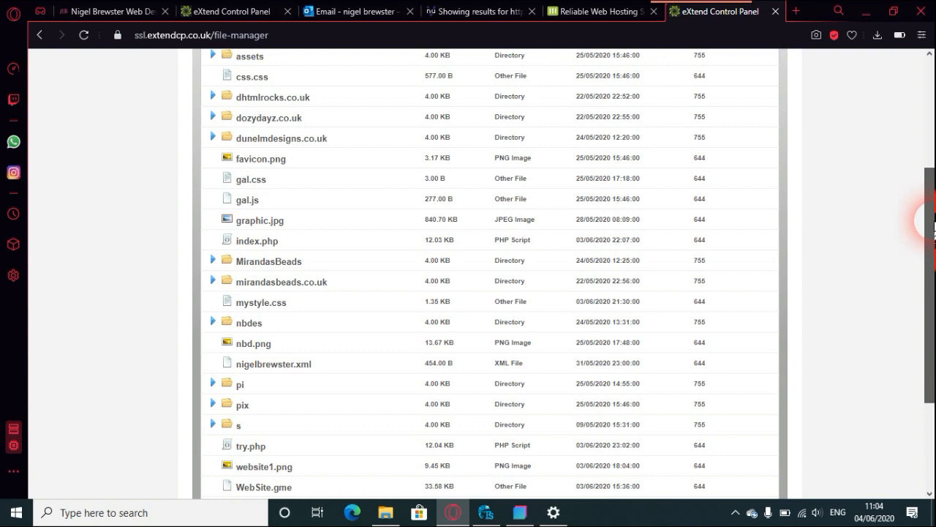
pyautogui.moveTo(592, 208)
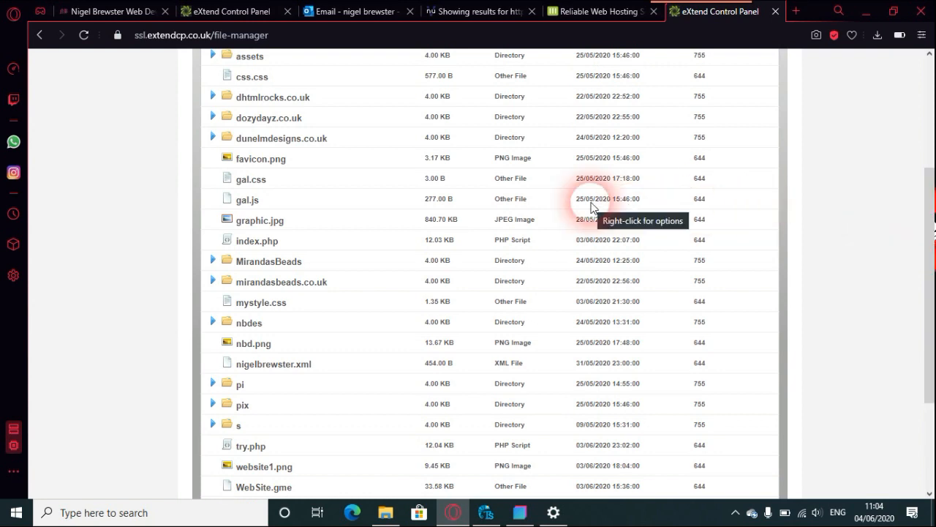
pyautogui.moveTo(358, 398)
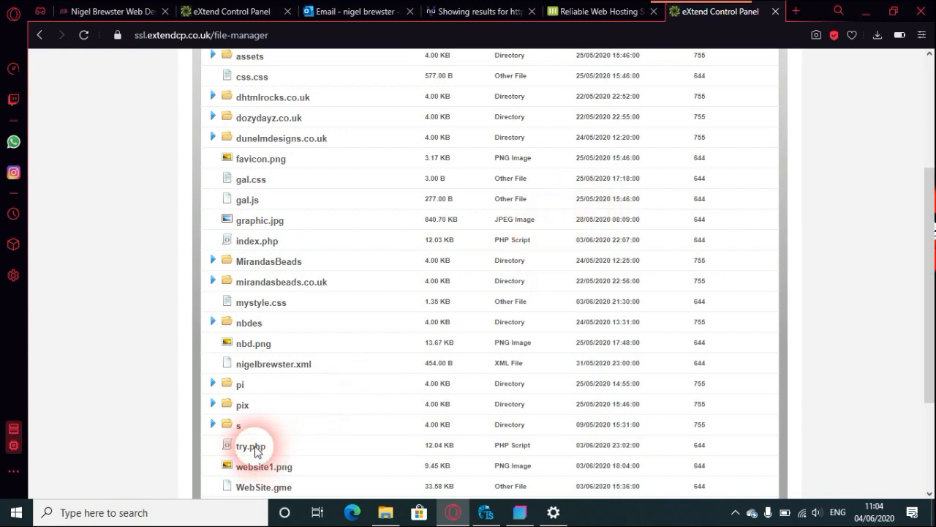
# Select try.php in the server file manager and open it in the code editor.
pyautogui.click(252, 445)
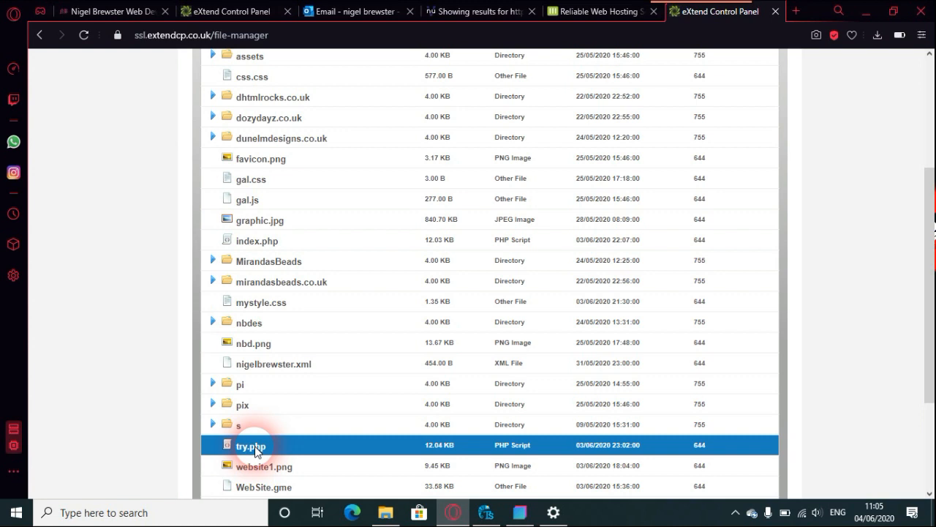
pyautogui.rightClick(251, 445)
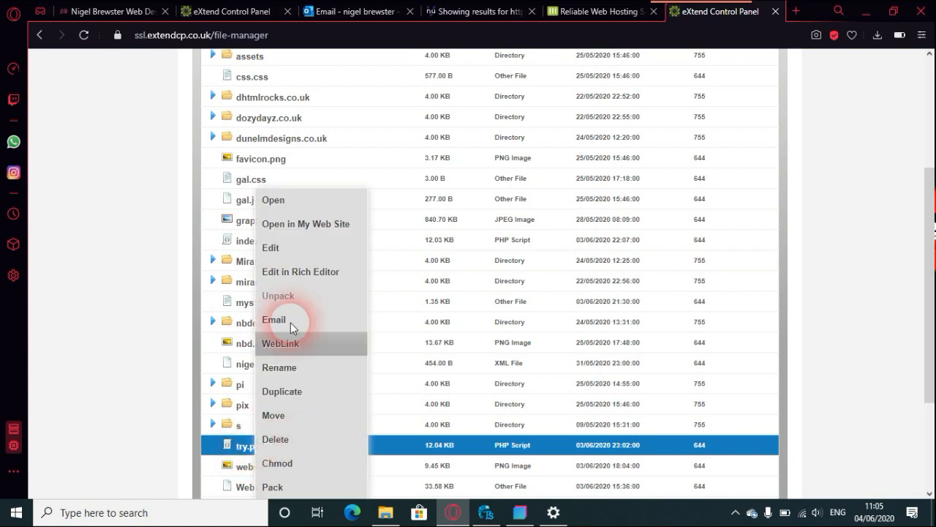
pyautogui.click(189, 259)
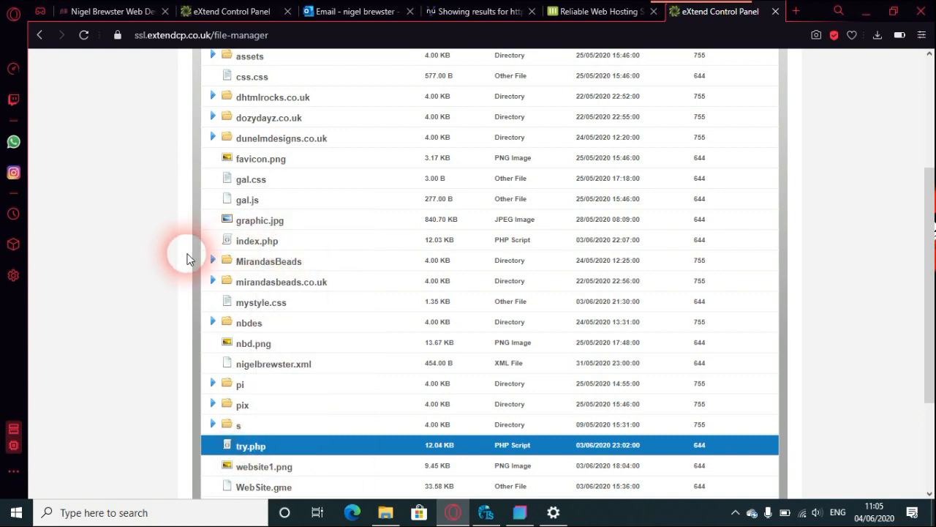
pyautogui.doubleClick(252, 445)
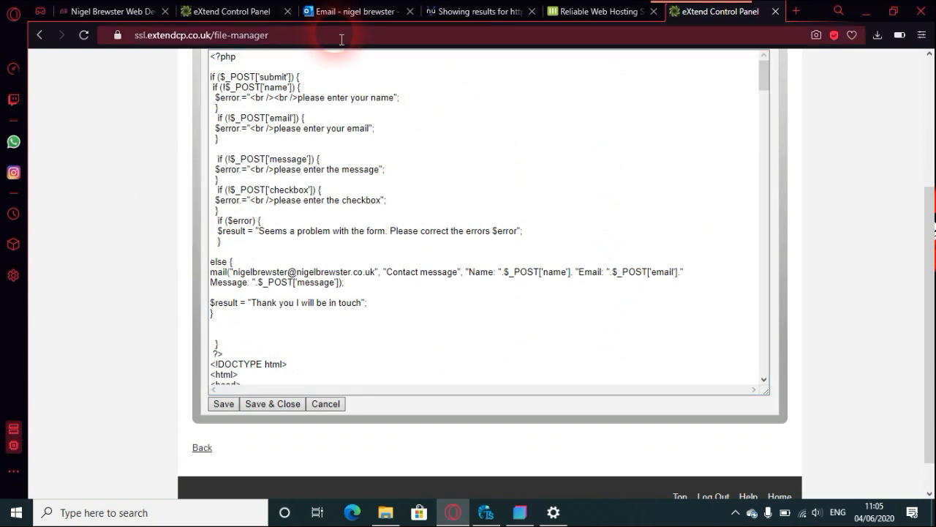
pyautogui.moveTo(468, 11)
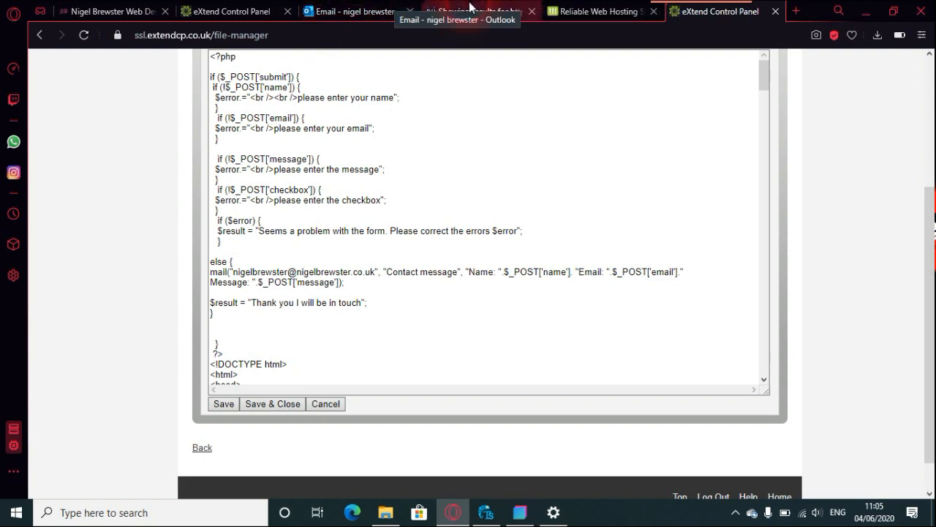
# Bring up the Nu Html Checker results for nigelbrewster.co.uk/try.php.
pyautogui.click(474, 12)
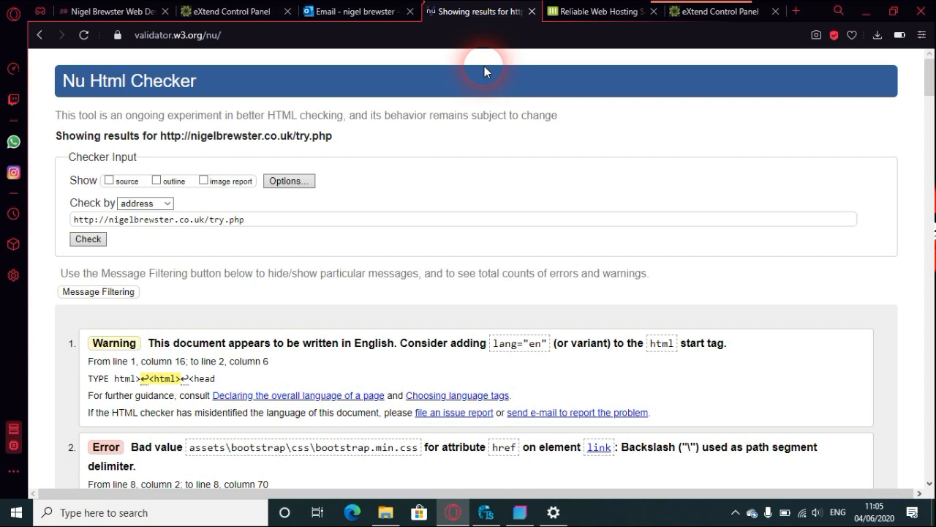
pyautogui.moveTo(666, 266)
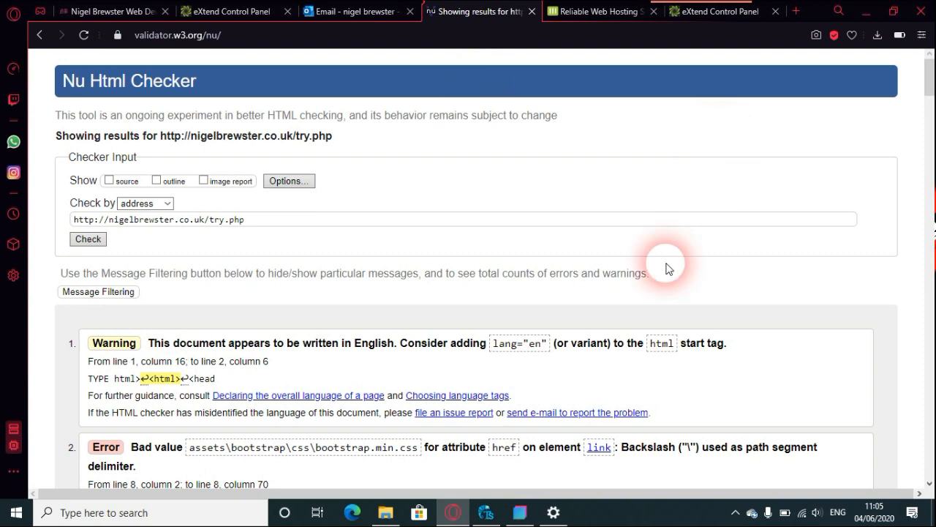
# Switch from the validator results to the live try.php page on nigelbrewster.co.uk.
pyautogui.click(110, 12)
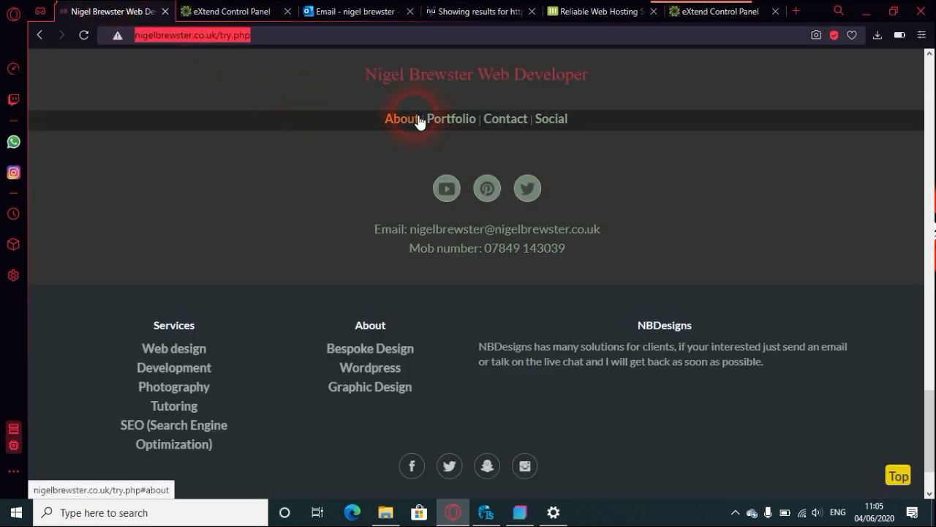
# Jump to the site's About section, then return to the try.php validator results.
pyautogui.click(401, 119)
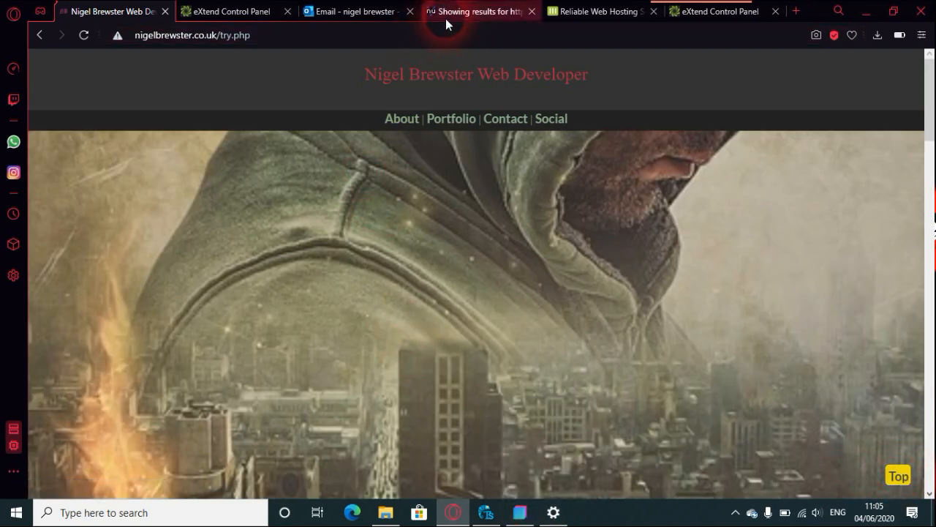
pyautogui.moveTo(476, 11)
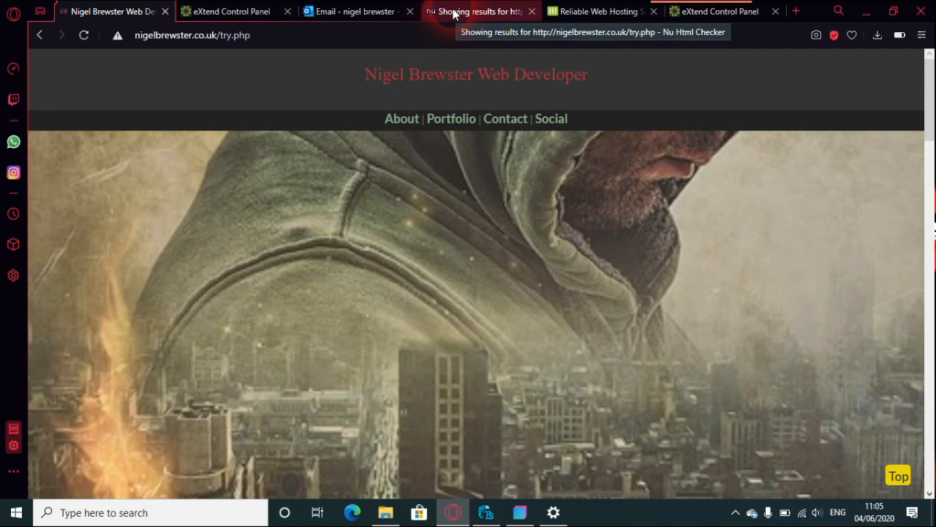
pyautogui.click(479, 11)
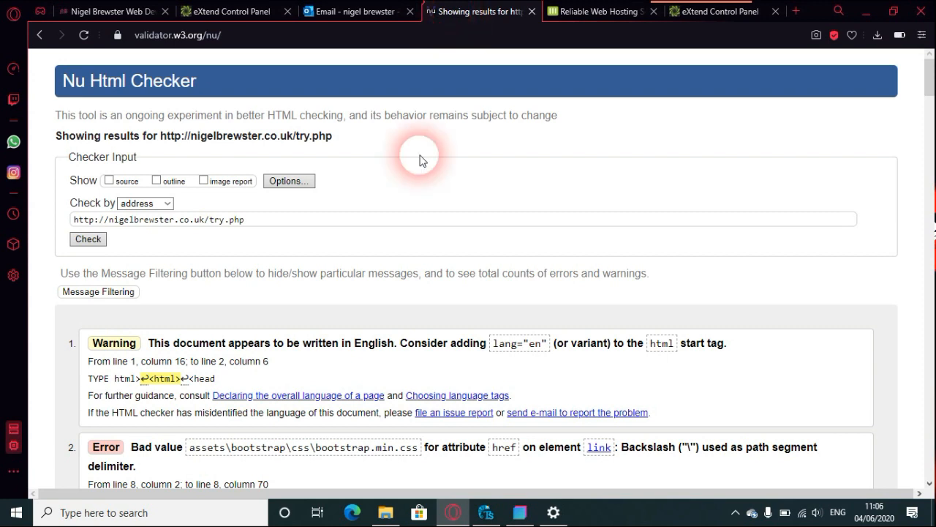
pyautogui.moveTo(368, 210)
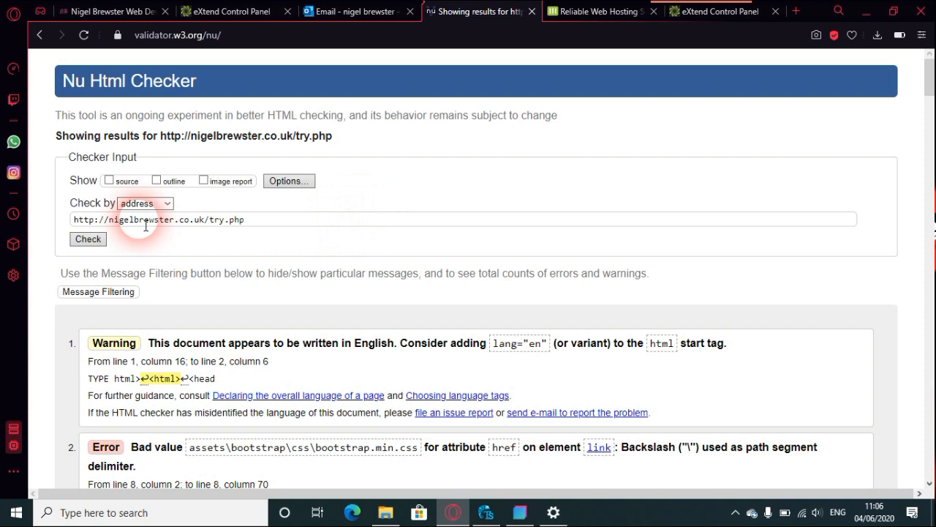
pyautogui.moveTo(672, 220)
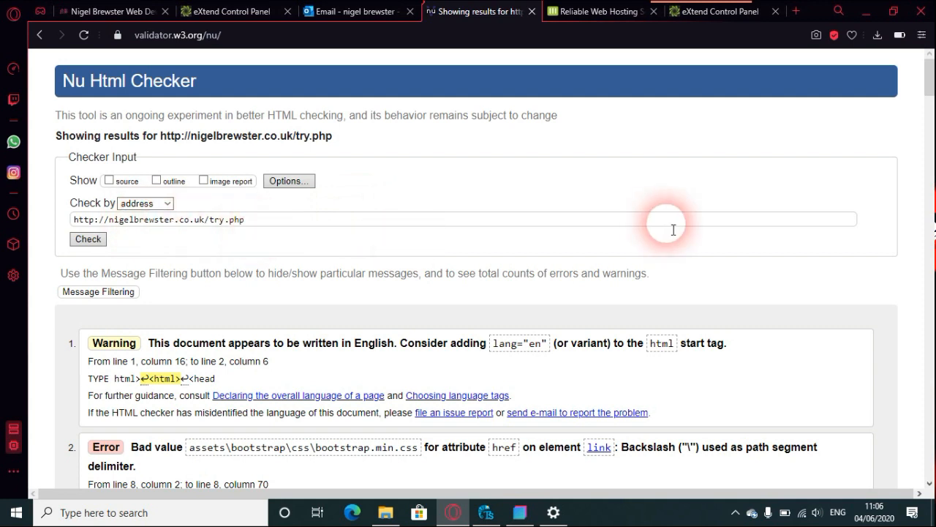
pyautogui.moveTo(929, 87)
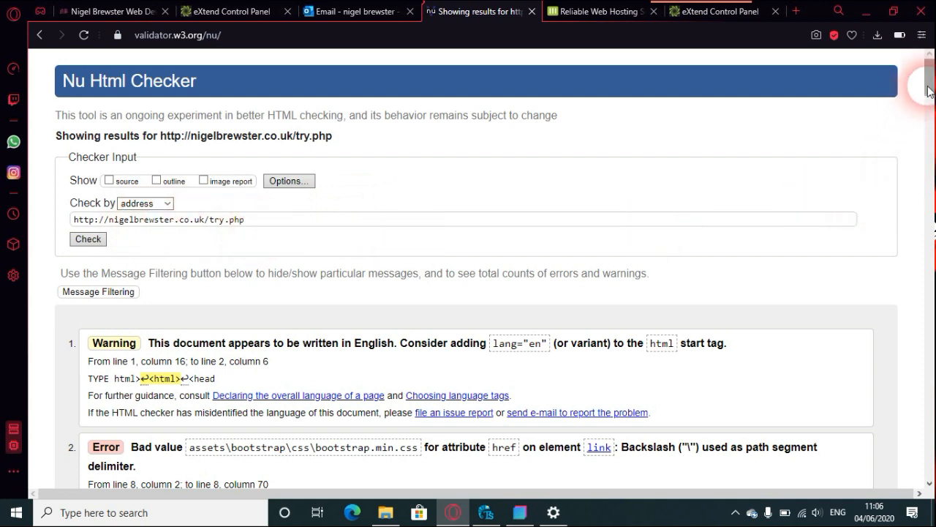
pyautogui.scroll(-3)
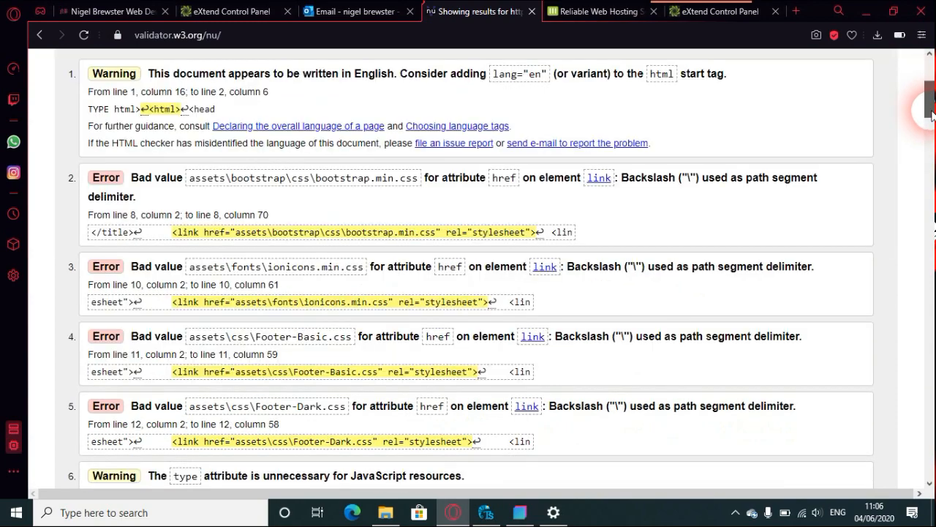
pyautogui.scroll(-3)
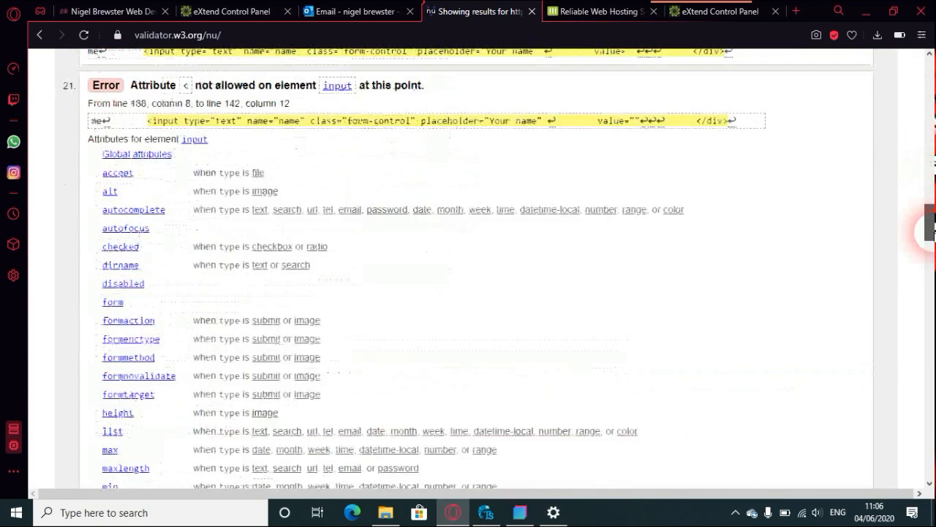
pyautogui.scroll(-3)
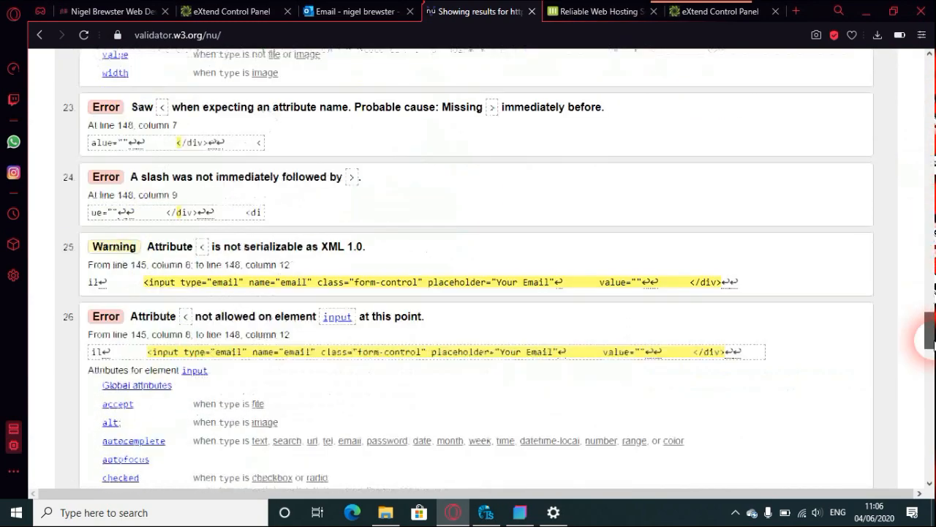
pyautogui.scroll(-3)
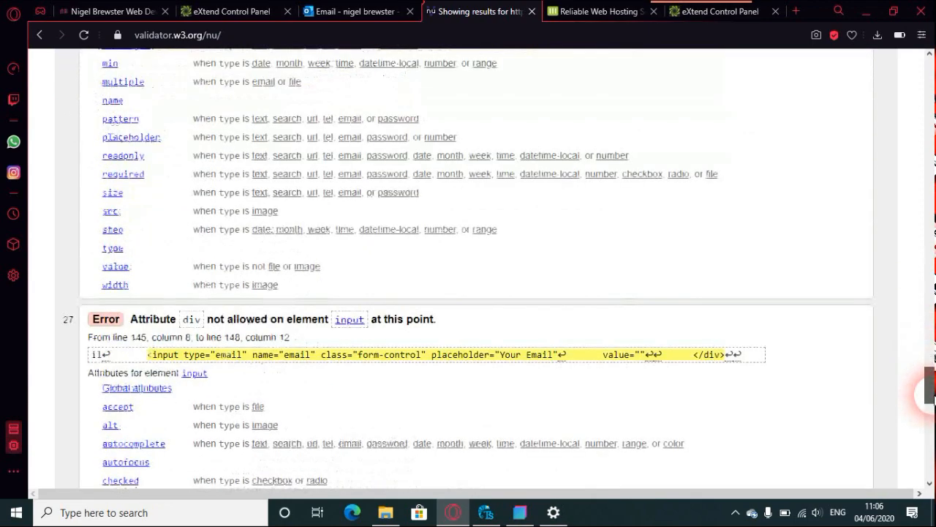
pyautogui.scroll(-3)
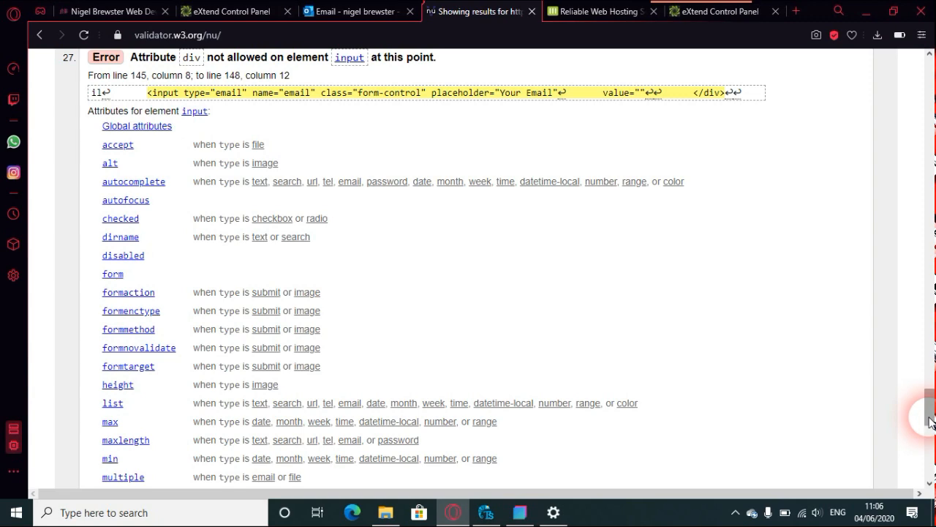
pyautogui.scroll(-3)
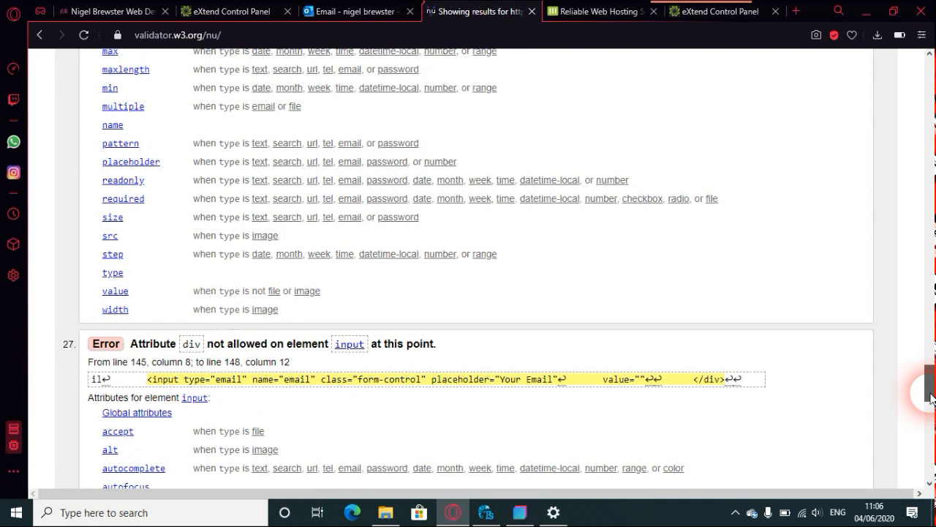
pyautogui.scroll(-3)
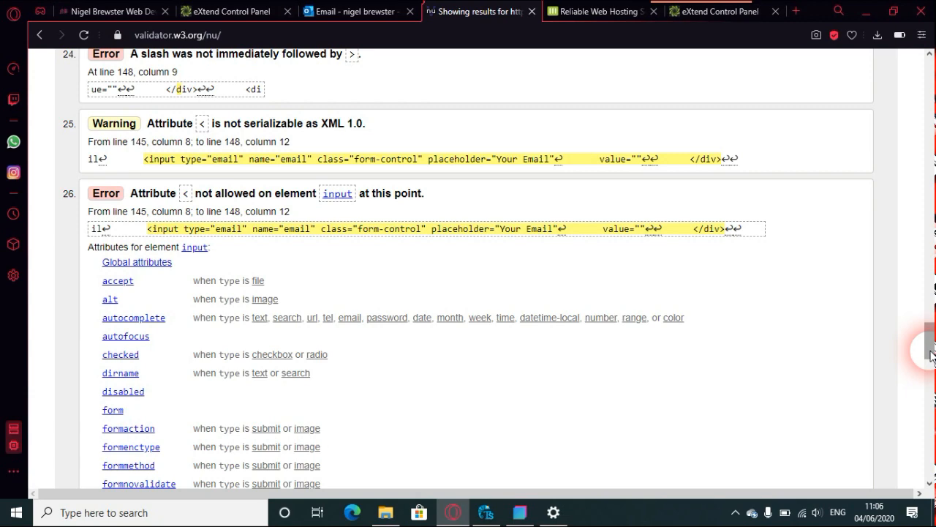
pyautogui.scroll(-3)
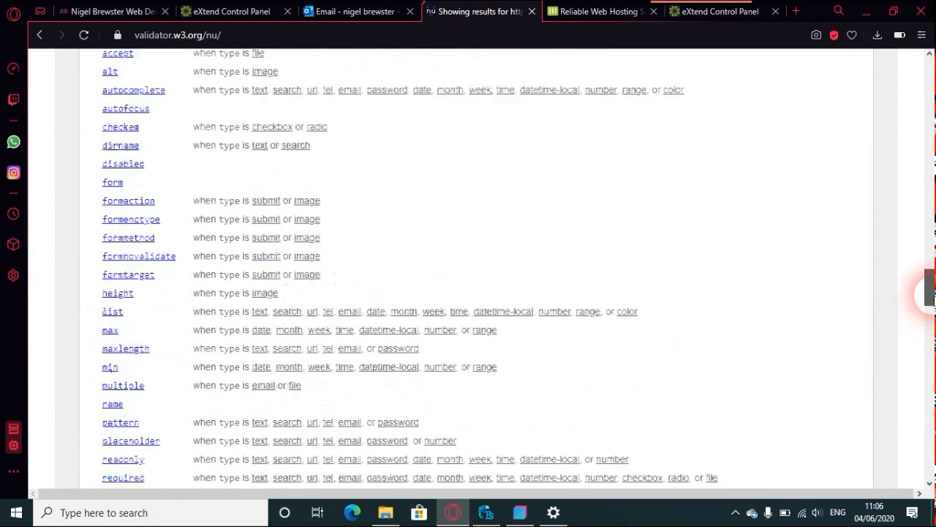
pyautogui.scroll(-3)
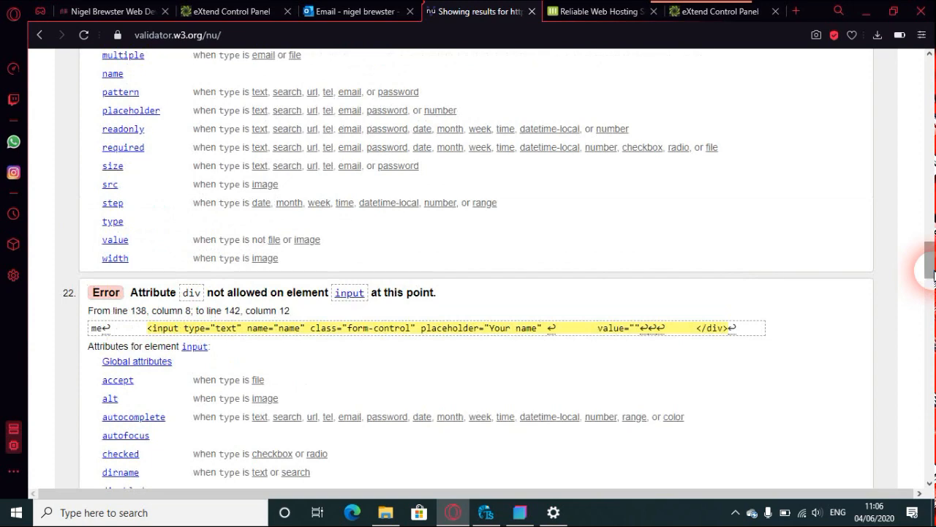
pyautogui.scroll(3)
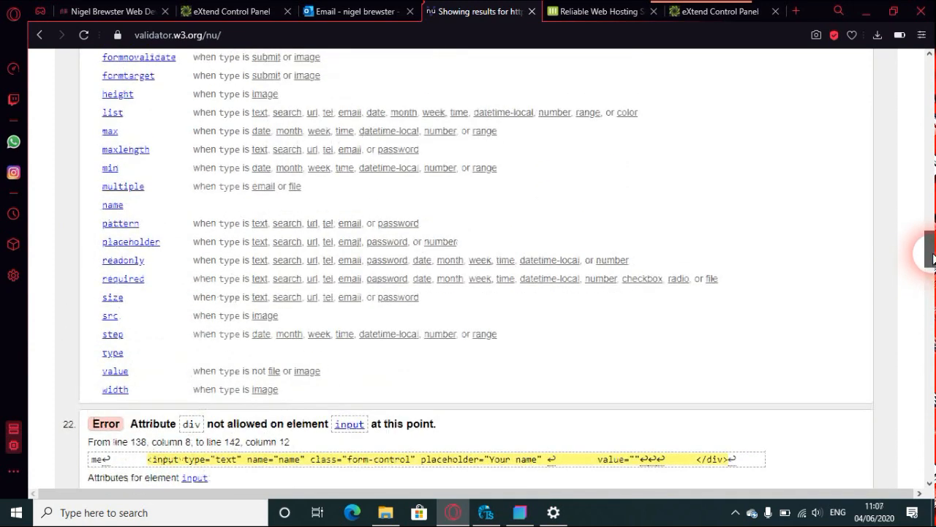
pyautogui.scroll(-3)
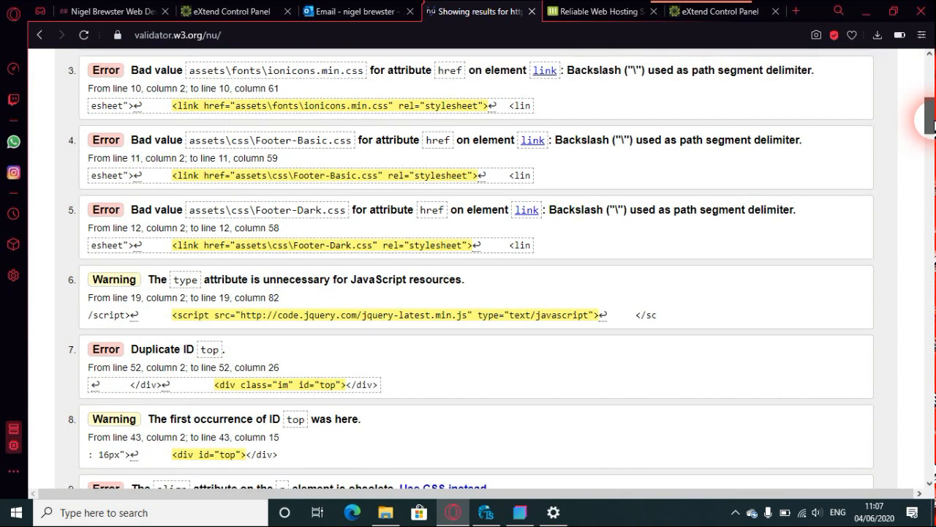
pyautogui.scroll(3)
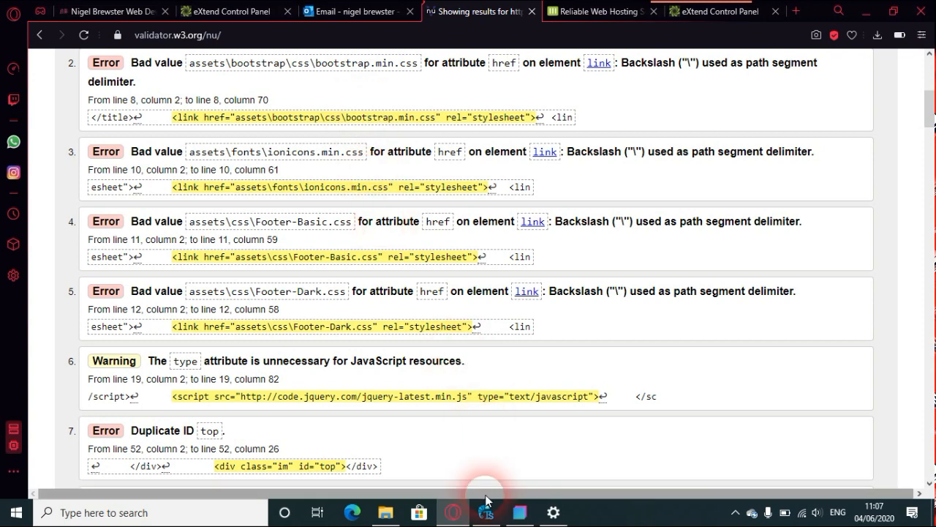
# Copy all of try.php from the server editor and bring TweakStyle's blank try.php back up.
pyautogui.click(485, 512)
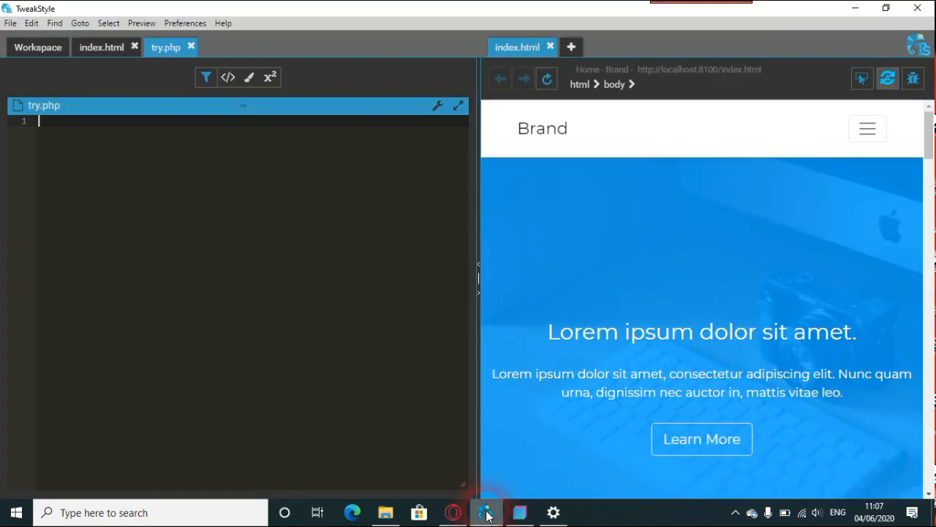
pyautogui.click(452, 512)
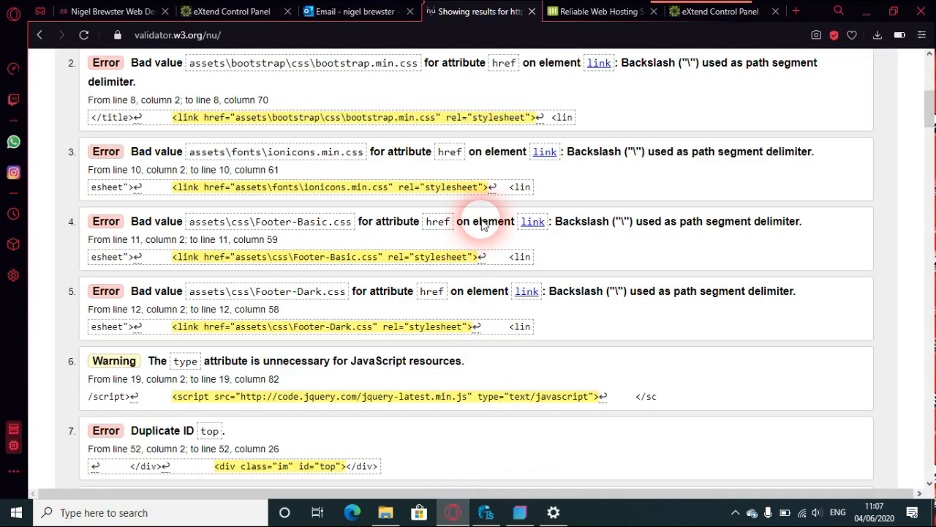
pyautogui.moveTo(600, 11)
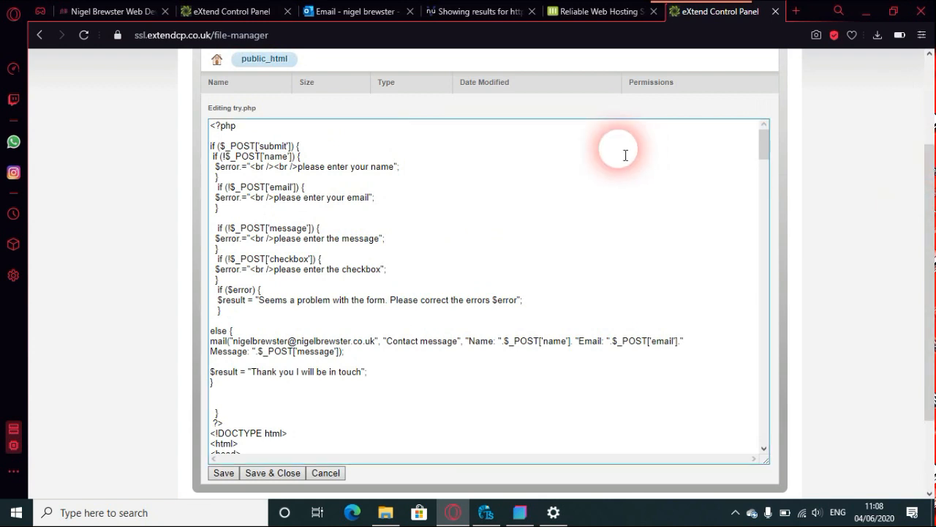
pyautogui.rightClick(511, 220)
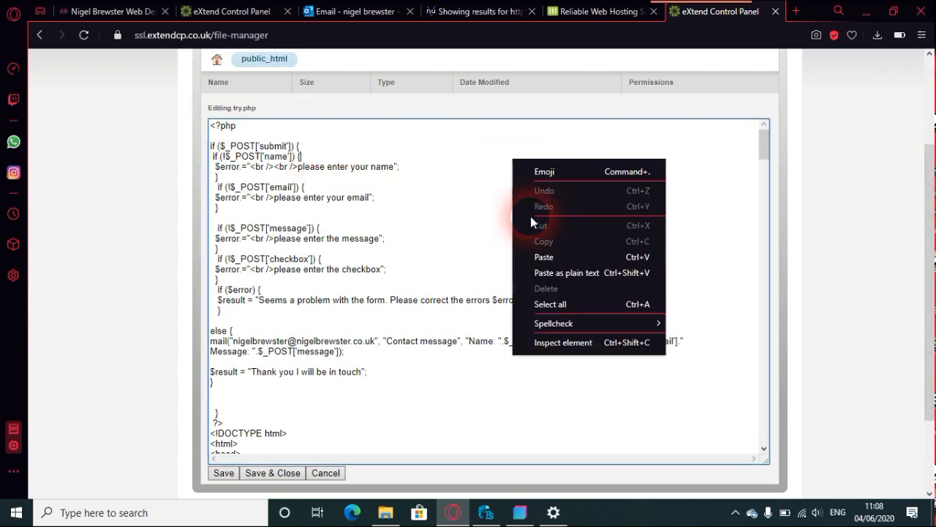
pyautogui.moveTo(544, 286)
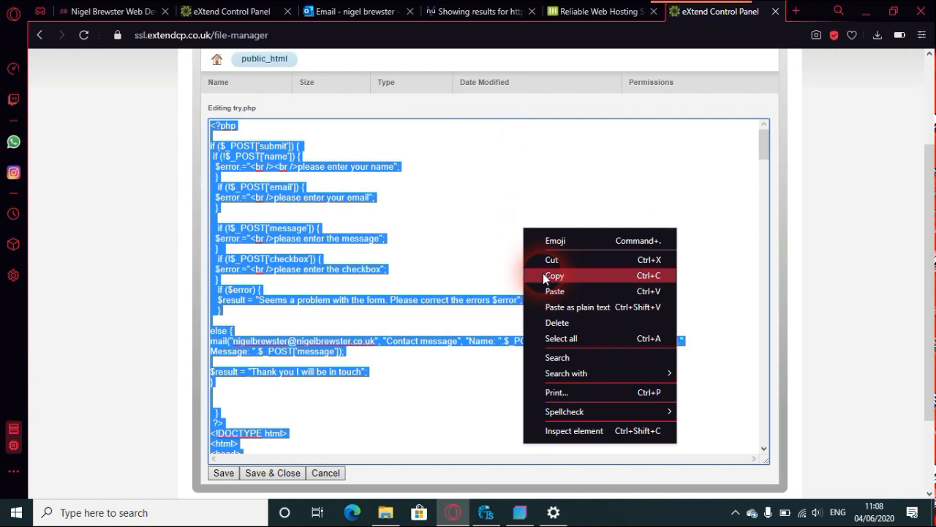
pyautogui.click(554, 275)
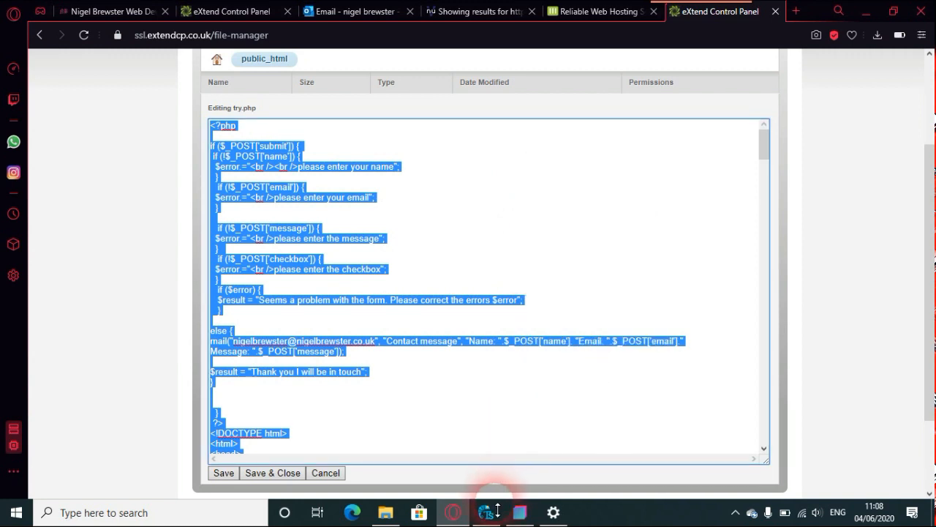
pyautogui.click(486, 512)
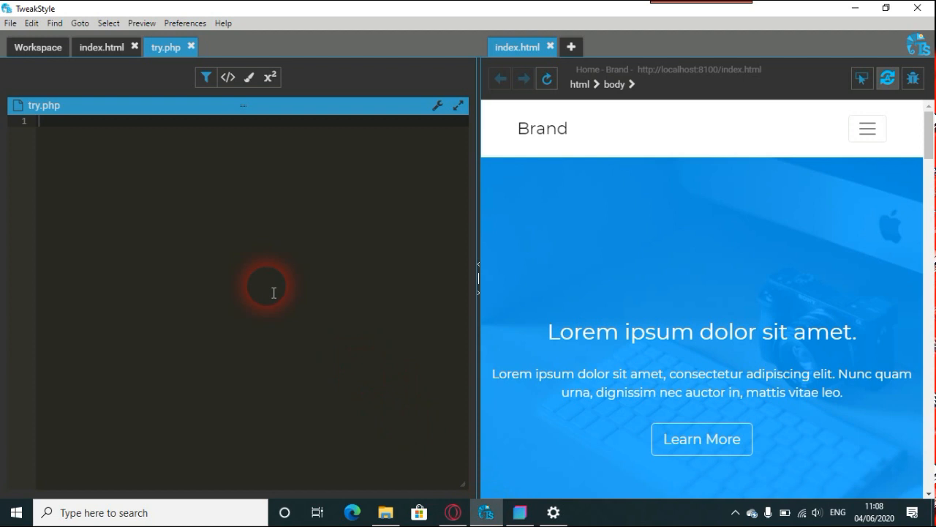
pyautogui.moveTo(149, 155)
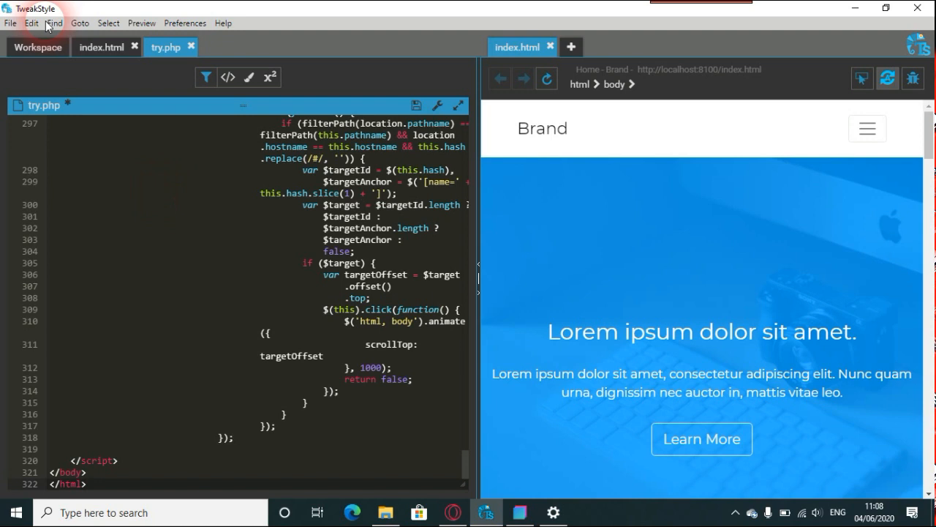
# Use Find > Replace on the pasted try.php code to turn path backslashes into forward slashes.
pyautogui.click(54, 24)
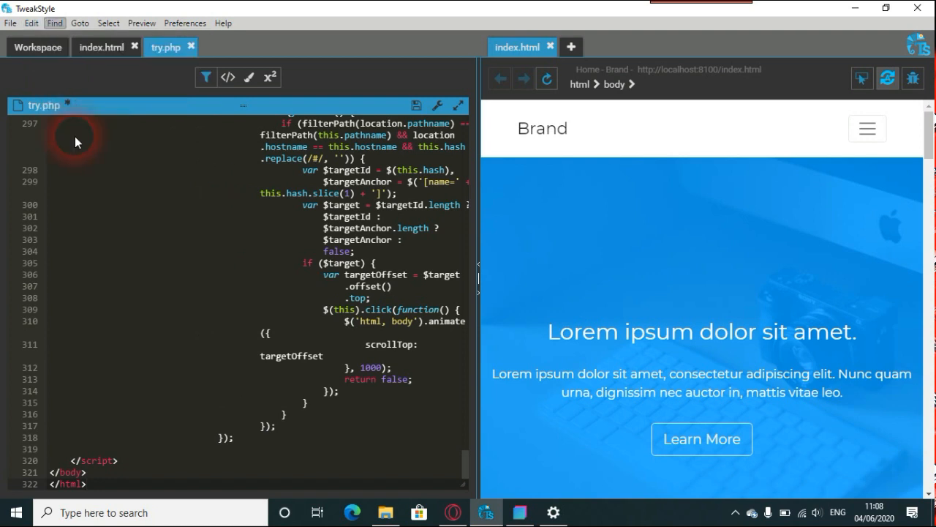
pyautogui.click(85, 483)
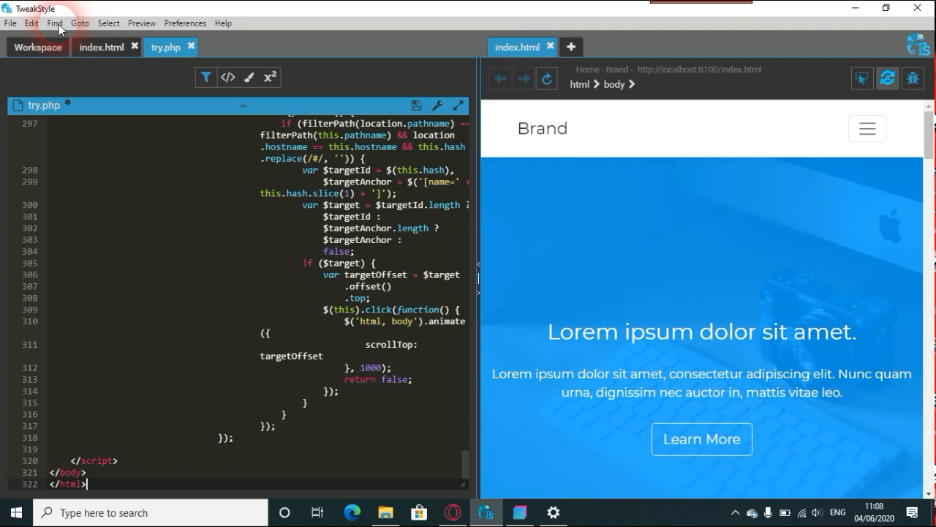
pyautogui.click(54, 23)
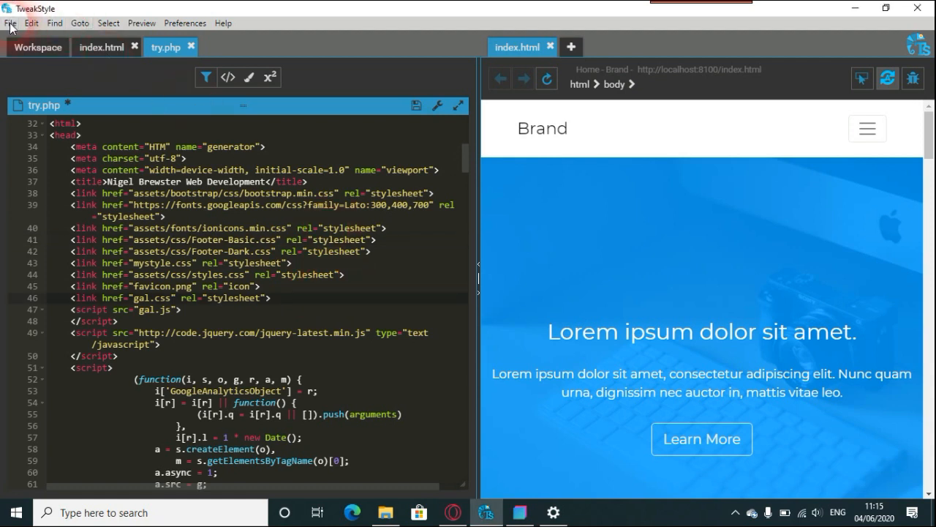
# Select all of the corrected try.php code in TweakStyle and copy it.
pyautogui.click(10, 24)
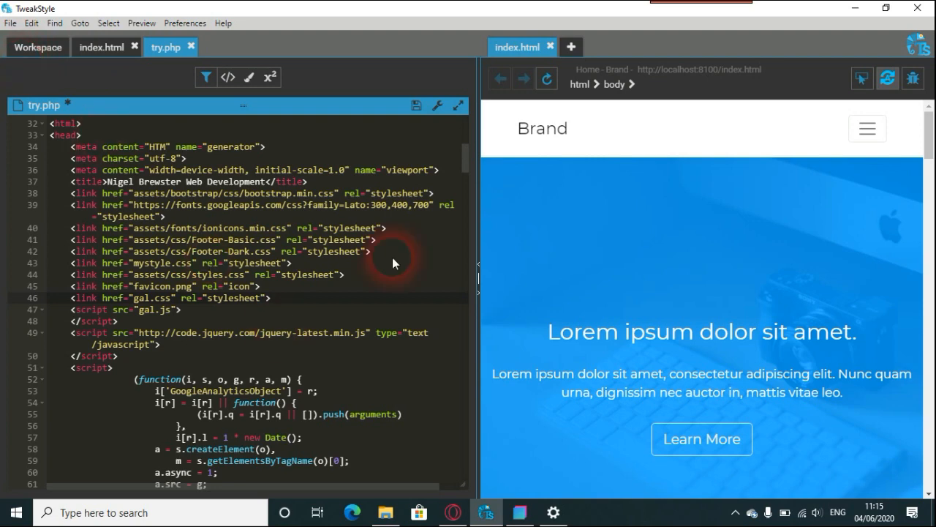
pyautogui.rightClick(392, 263)
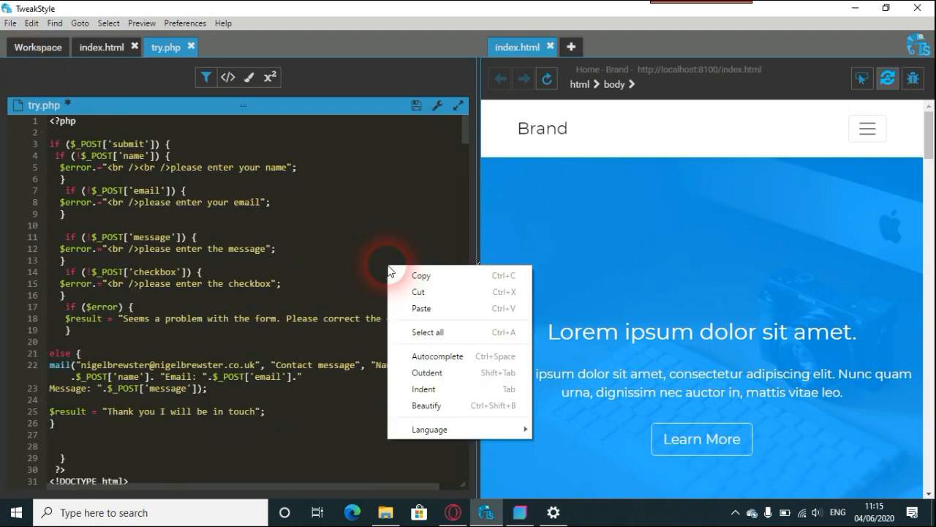
pyautogui.moveTo(410, 324)
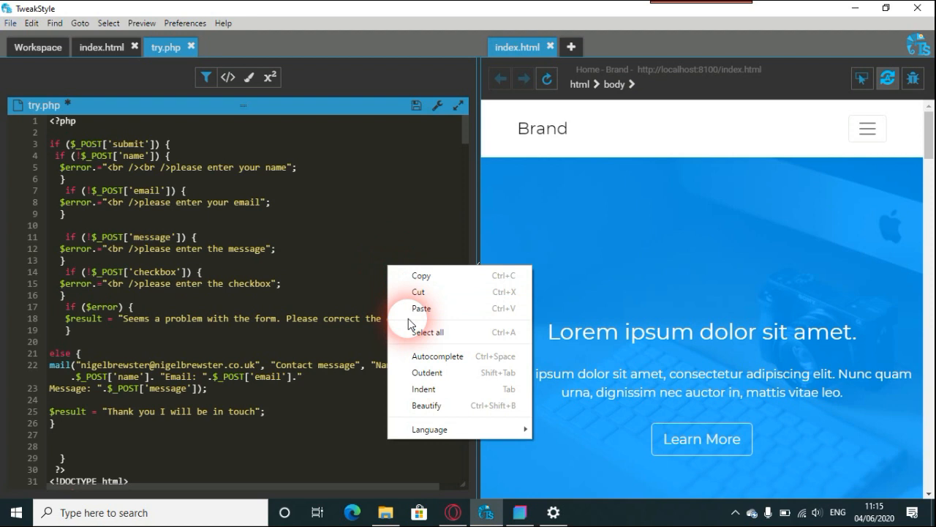
pyautogui.click(377, 279)
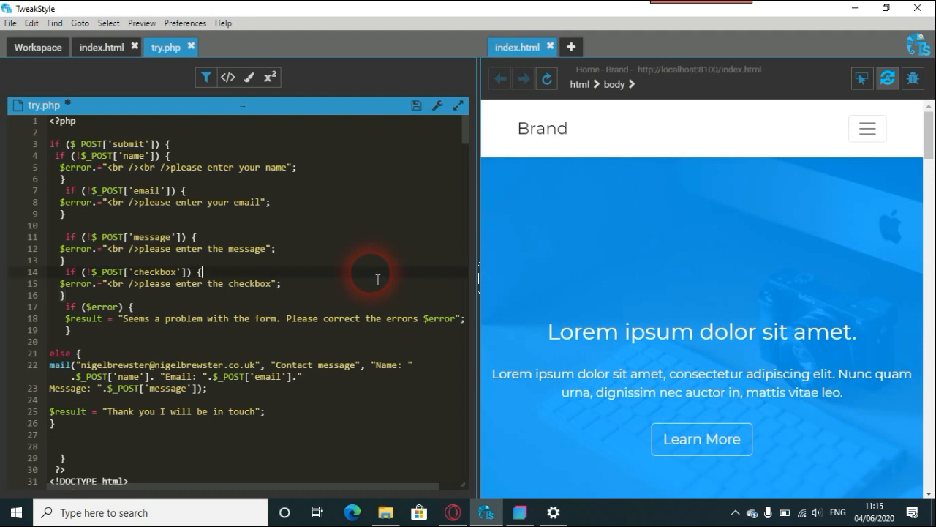
pyautogui.rightClick(377, 278)
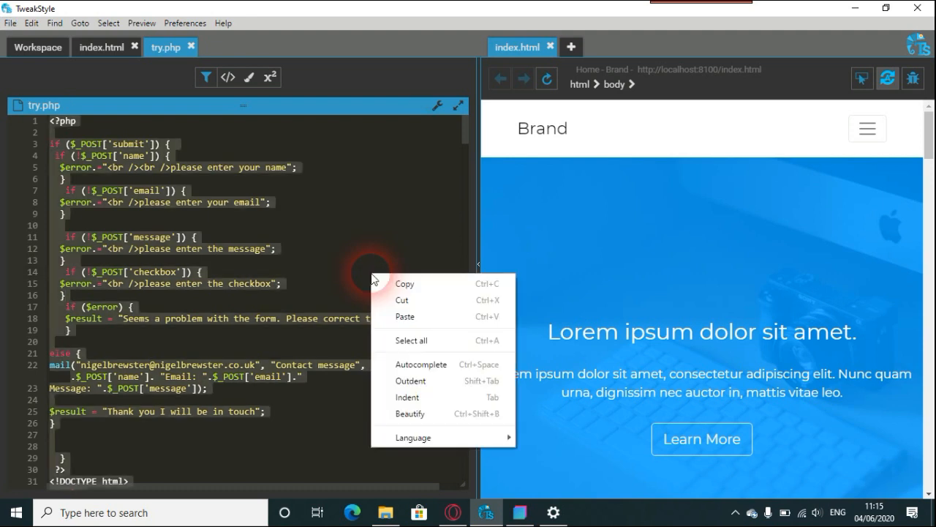
pyautogui.click(389, 292)
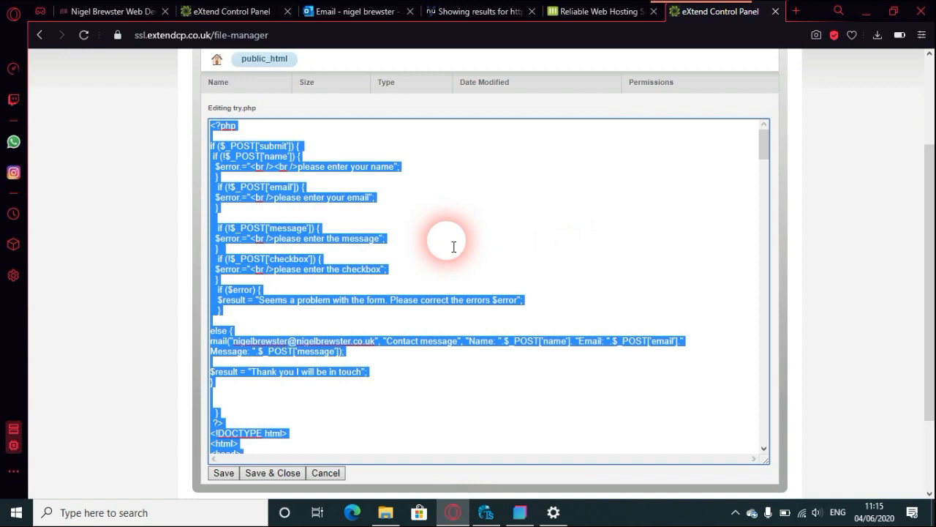
# Paste the corrected code over the server's try.php, save it, and view the live page.
pyautogui.rightClick(450, 246)
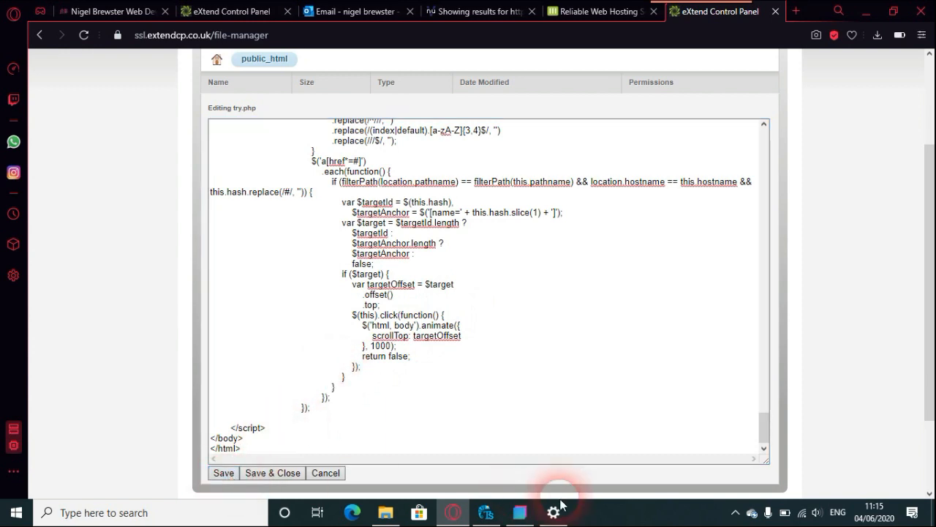
pyautogui.click(222, 471)
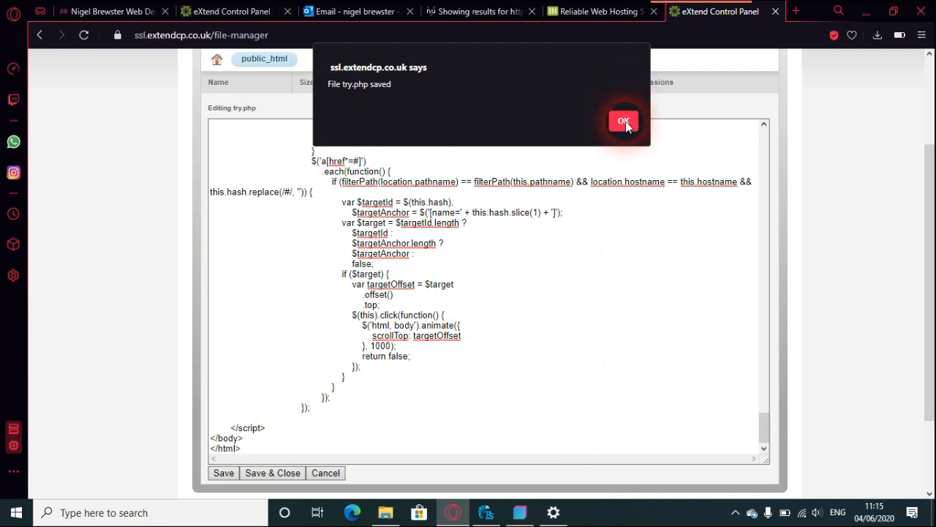
pyautogui.click(623, 120)
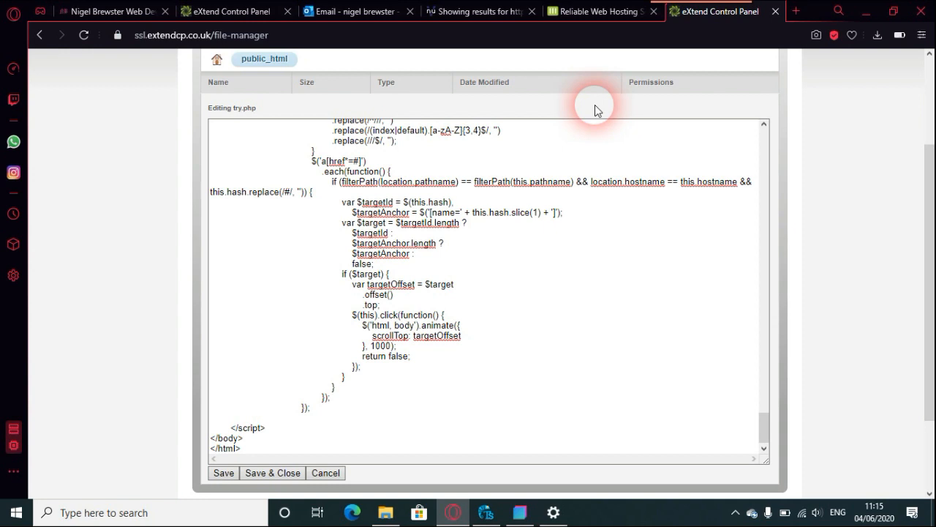
pyautogui.click(110, 11)
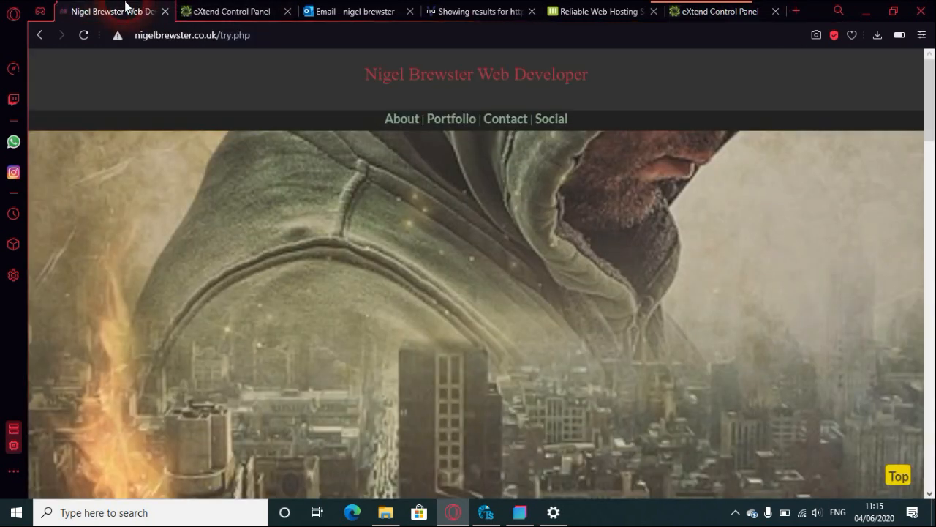
# Re-check the live try.php in Nu Html Checker, confirming the backslash path errors are gone.
pyautogui.click(83, 35)
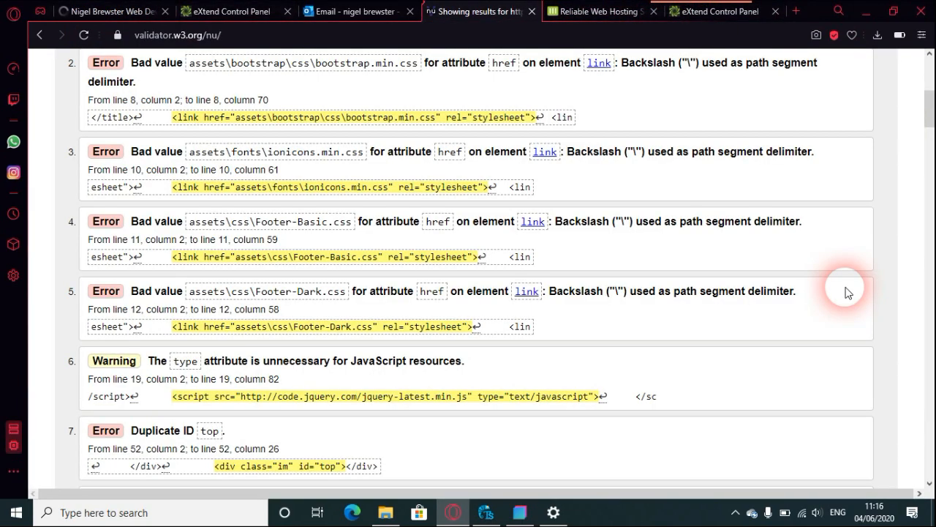
pyautogui.moveTo(929, 101)
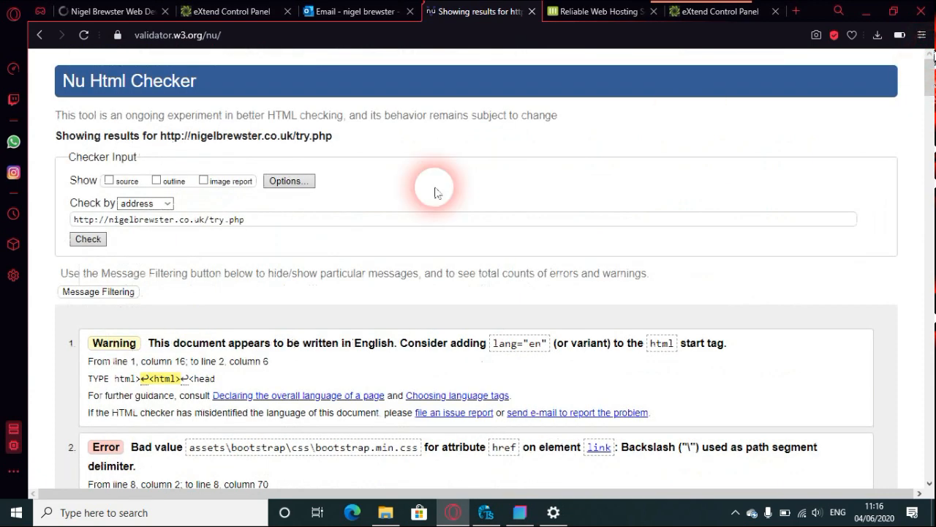
pyautogui.click(256, 219)
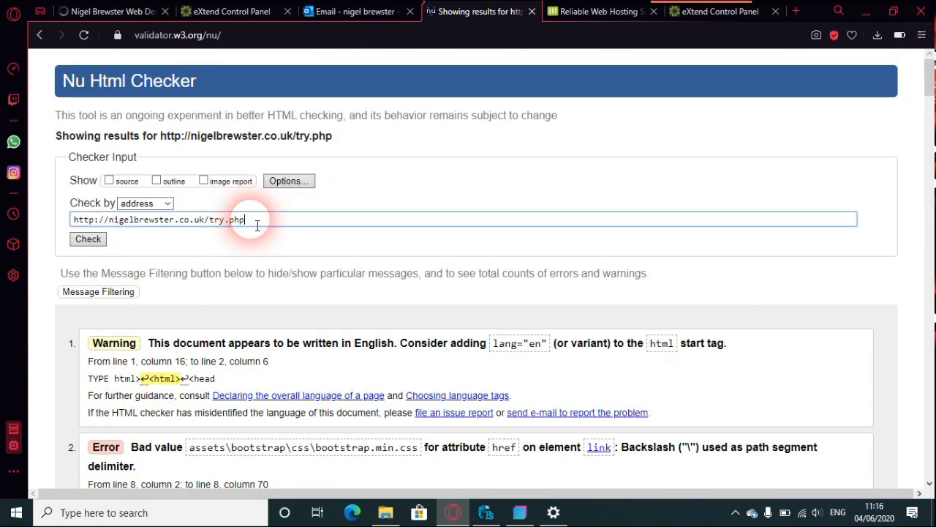
pyautogui.click(88, 240)
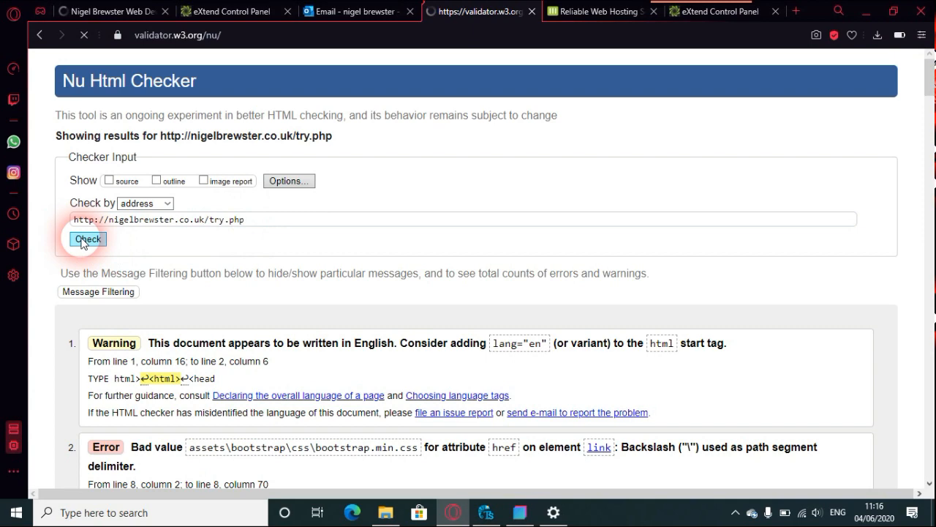
pyautogui.click(88, 238)
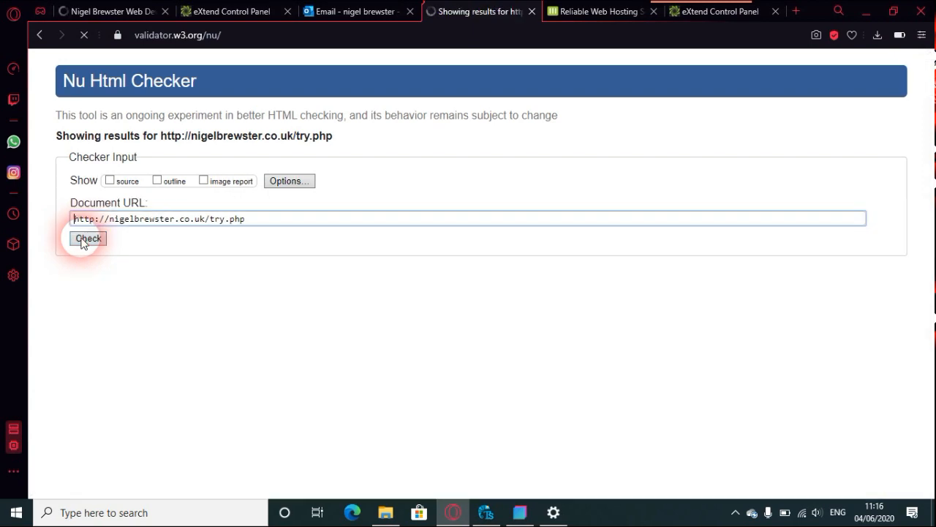
pyautogui.click(87, 238)
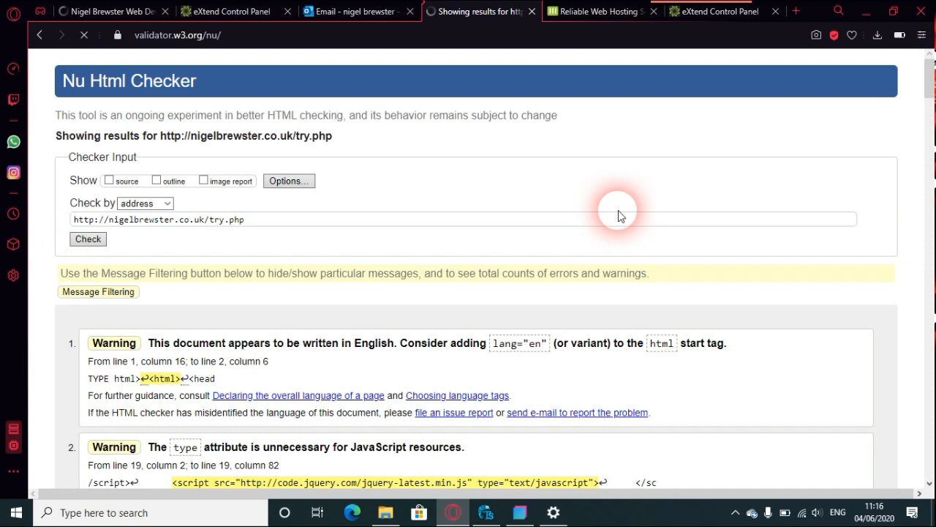